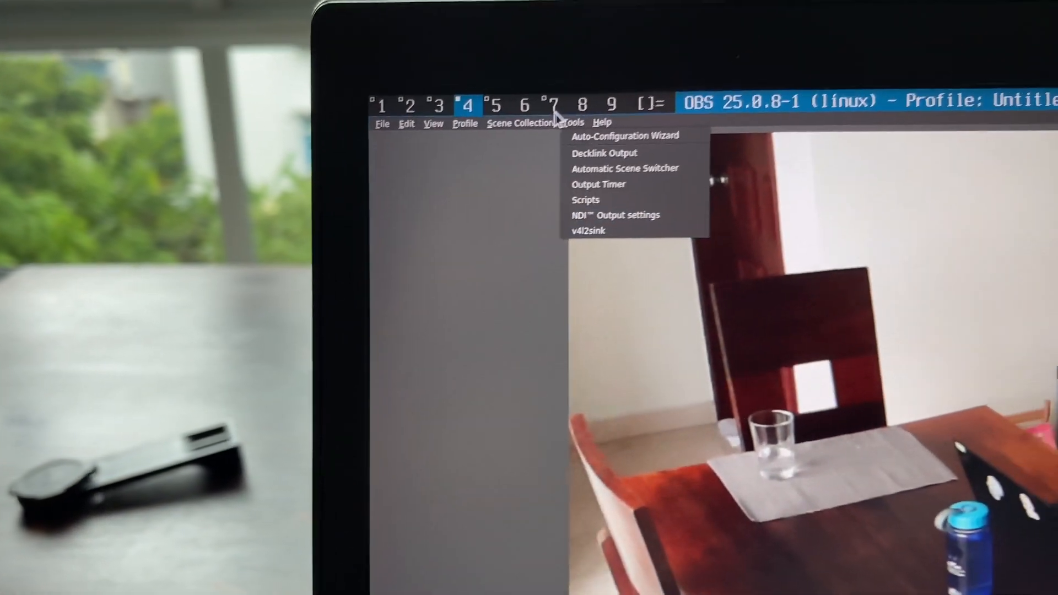
# Bring up the v4l2sink output dialog showing device /dev/video2 and YUV420 format.
pyautogui.click(586, 230)
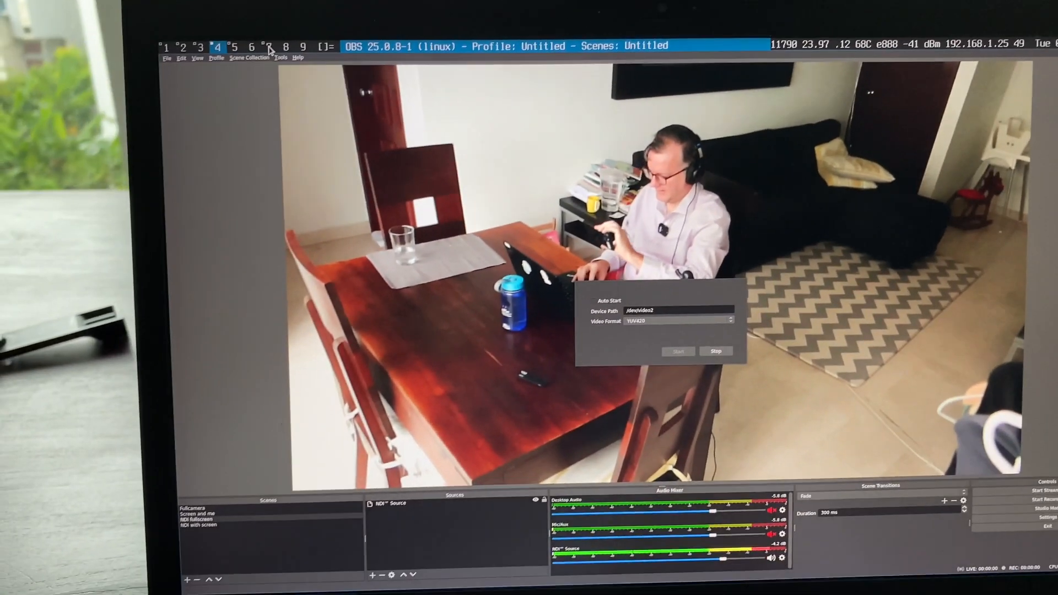